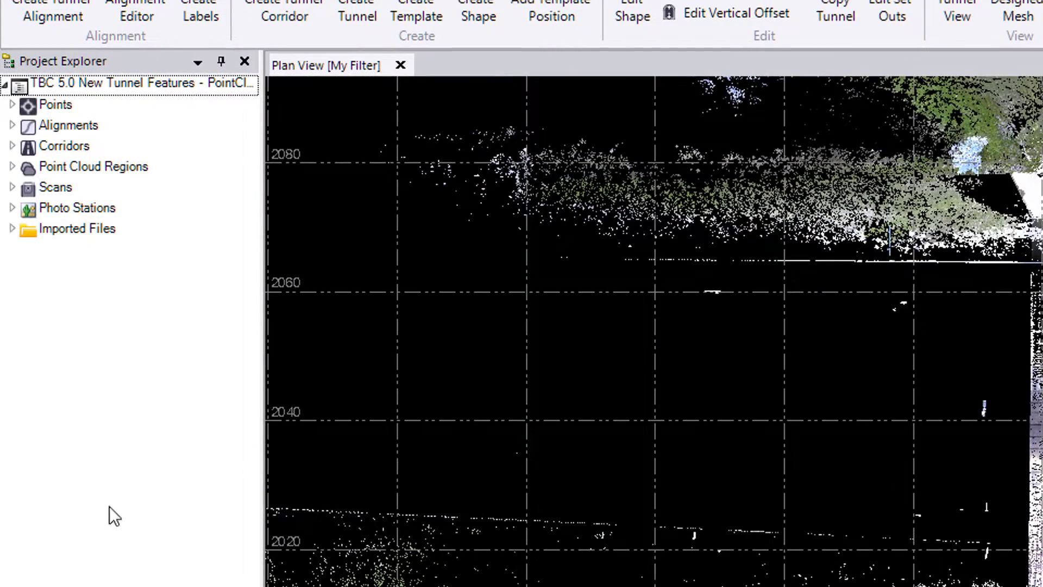
- Expand Imported Files in Project Explorer and select 1805141.jxl and tunnel.txt
click(12, 228)
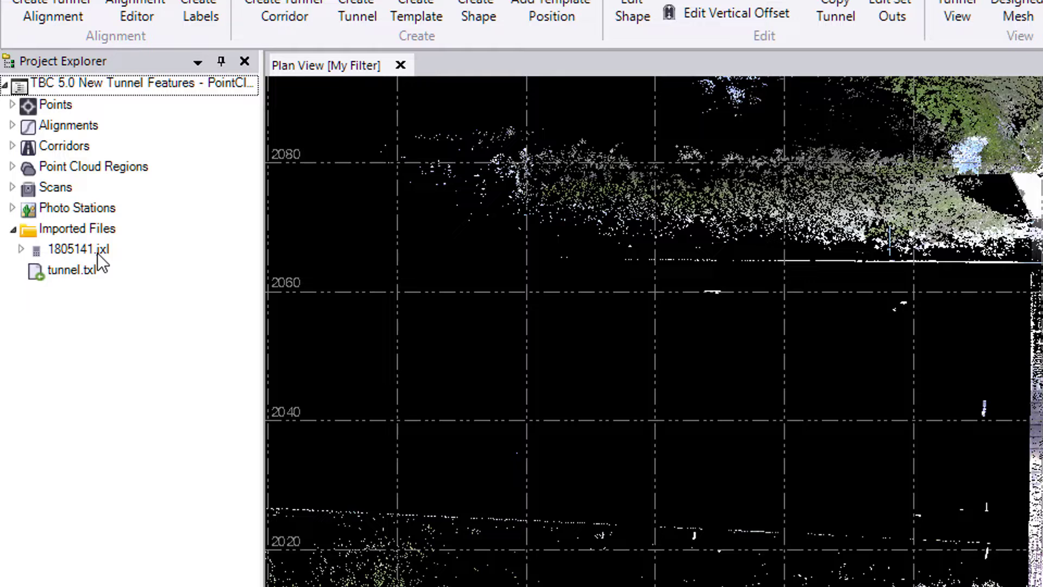
click(78, 248)
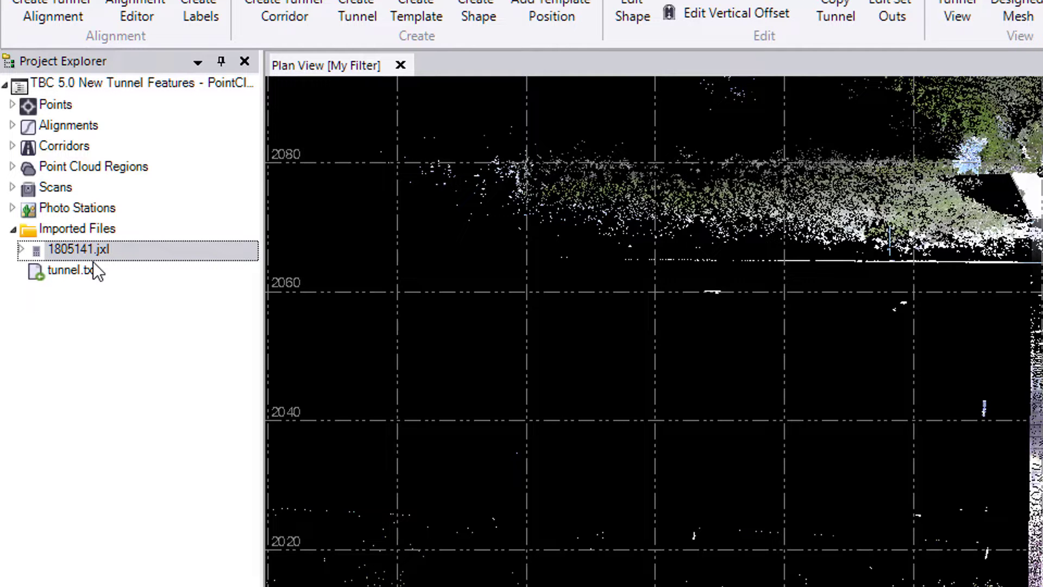
click(71, 271)
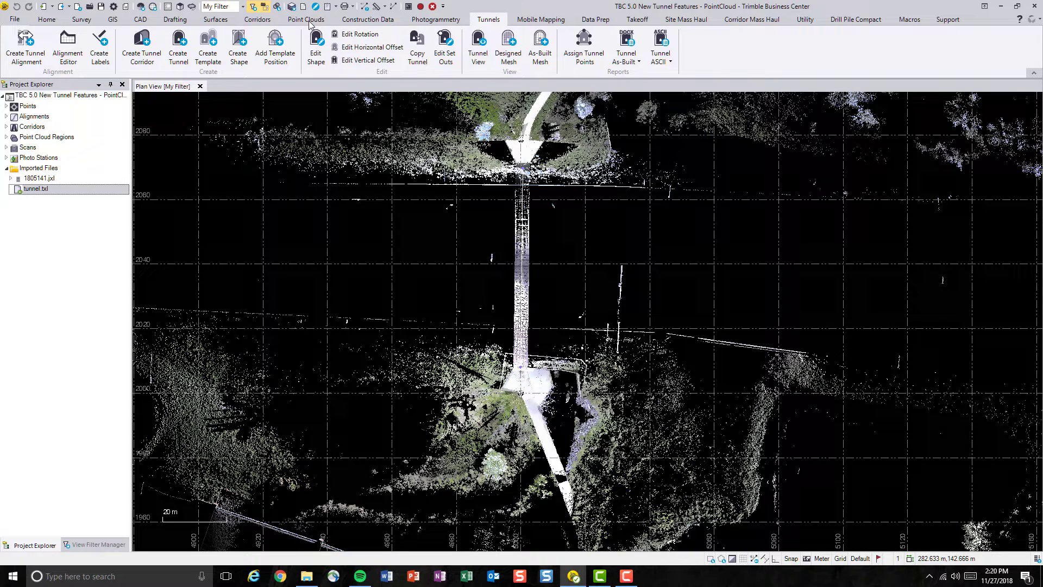
- Hide the Default point cloud region and show the tunnel design mesh with its horizontal alignment
click(306, 19)
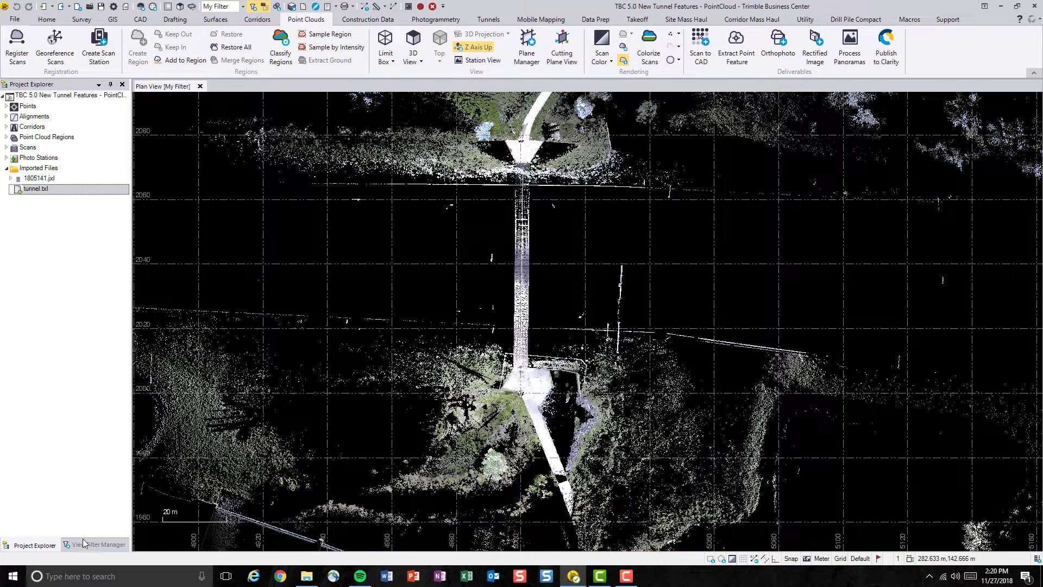
click(99, 545)
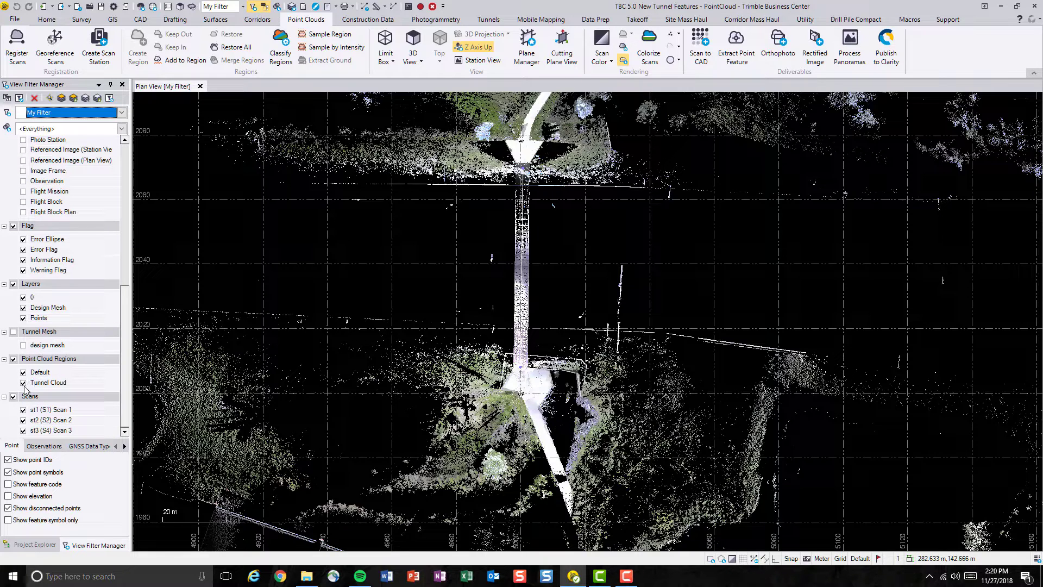
click(23, 371)
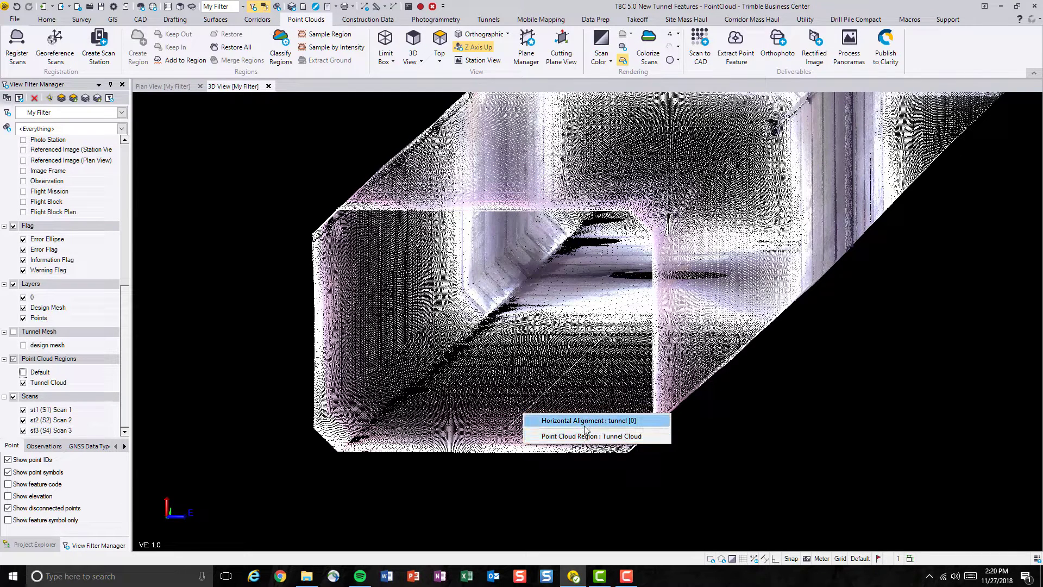
click(588, 420)
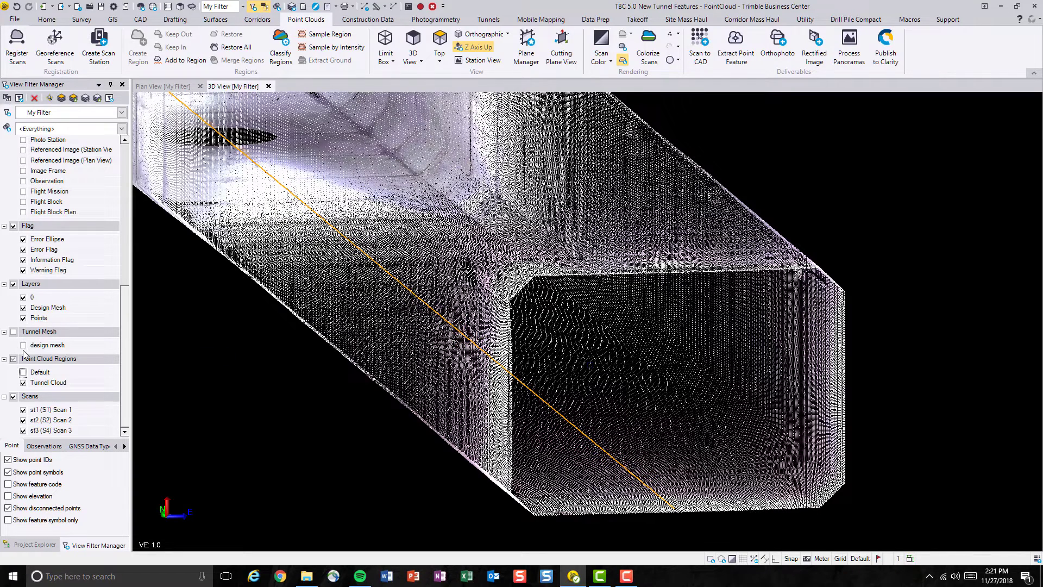
click(23, 345)
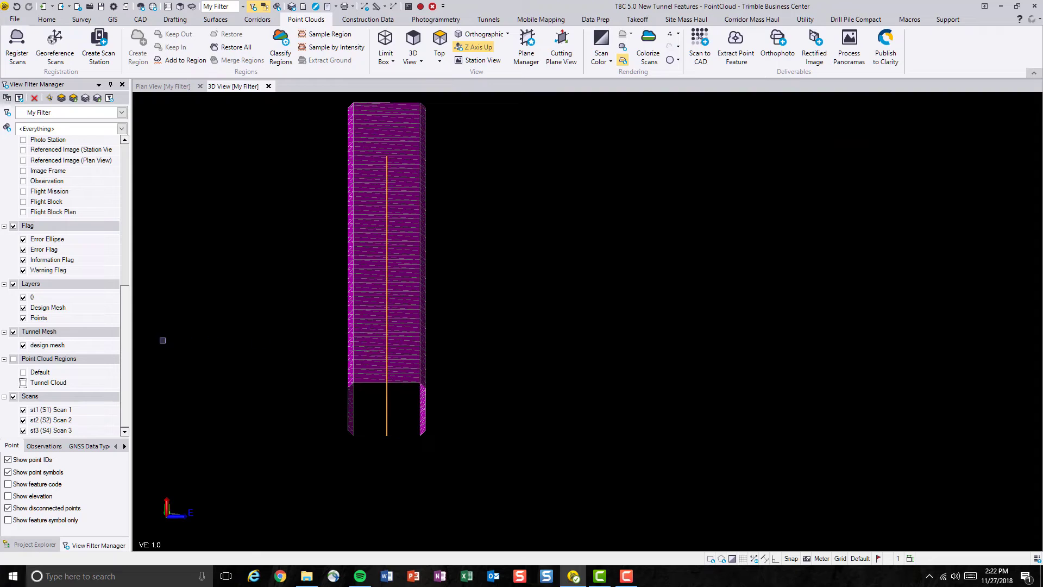
- Hide the design mesh and turn the tunnel point cloud display back on
click(13, 359)
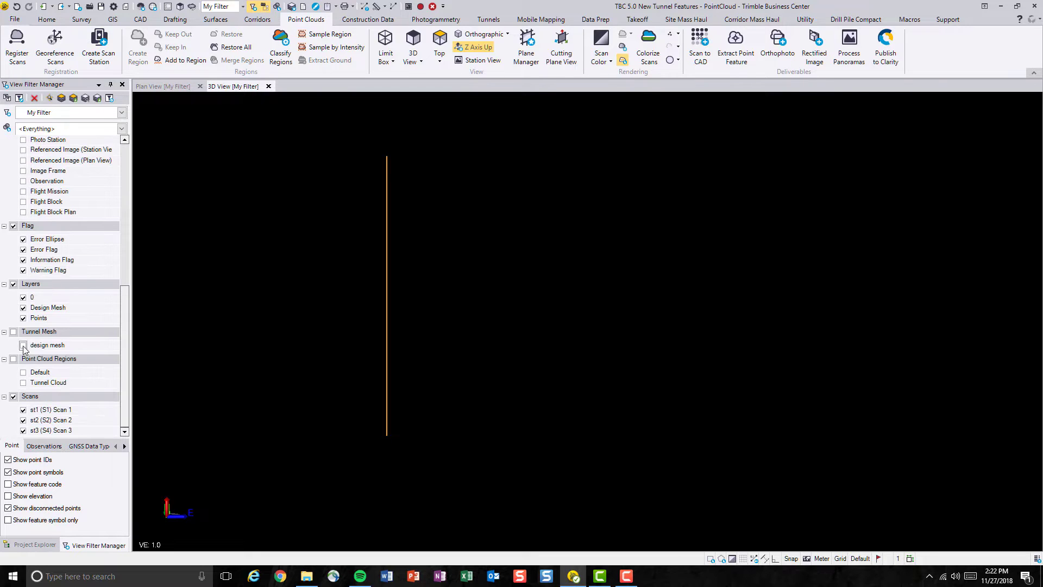
click(23, 382)
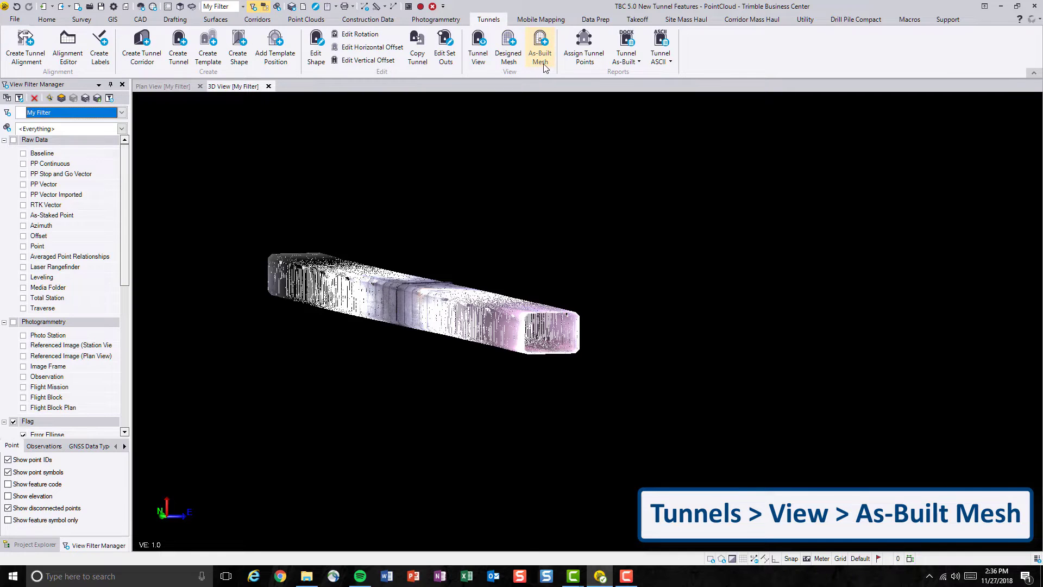
- Start an as-built tunnel mesh and name it 'as-built mesh'
click(539, 47)
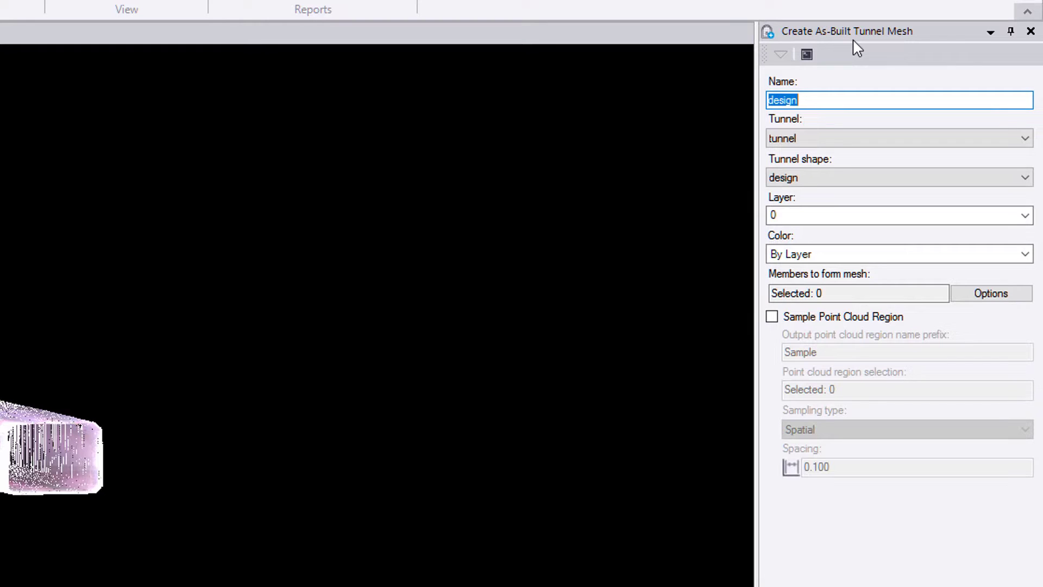
mouse_move(850, 82)
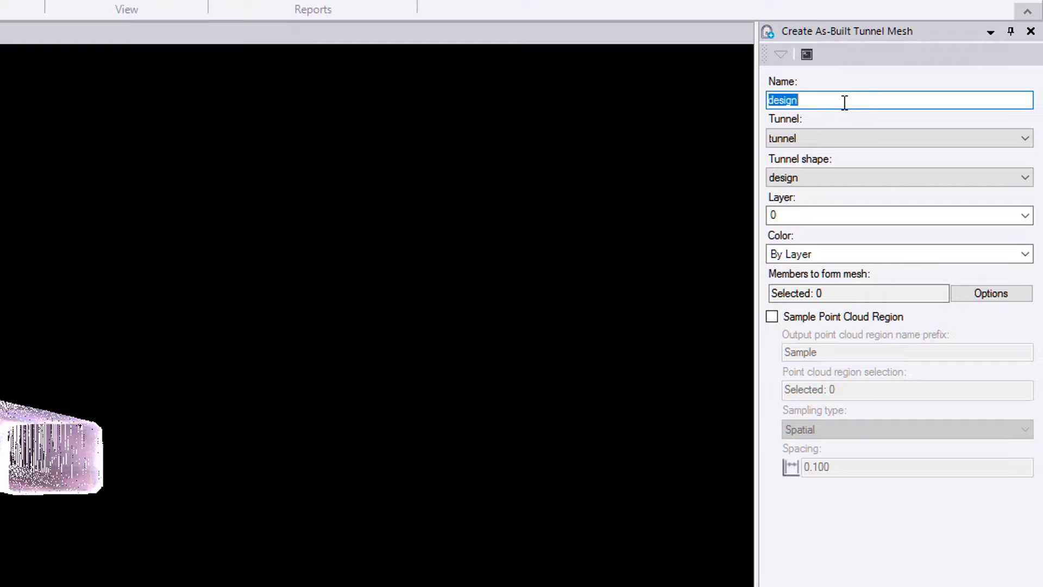
text(as-b)
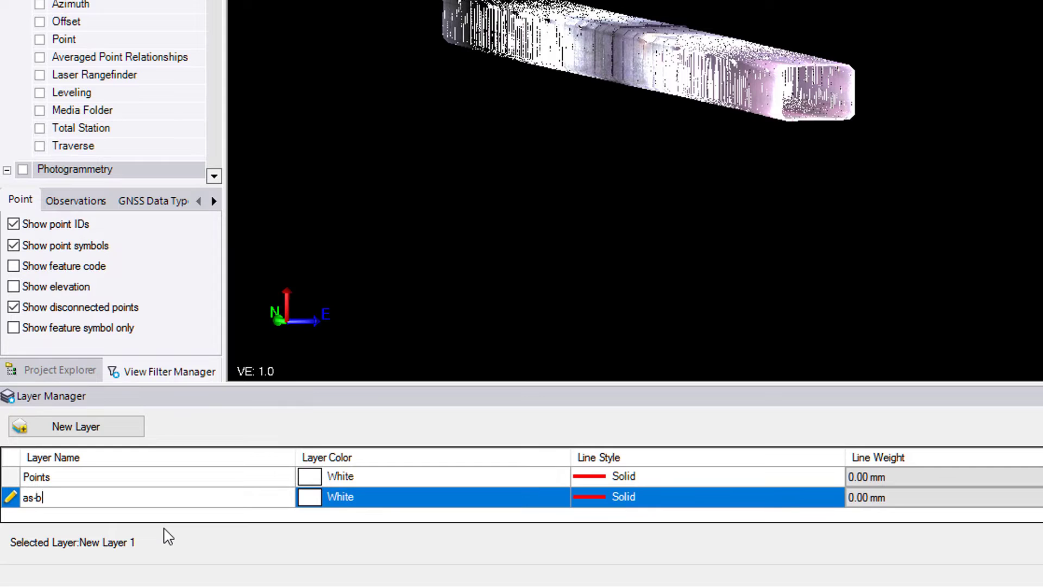
text(uilt)
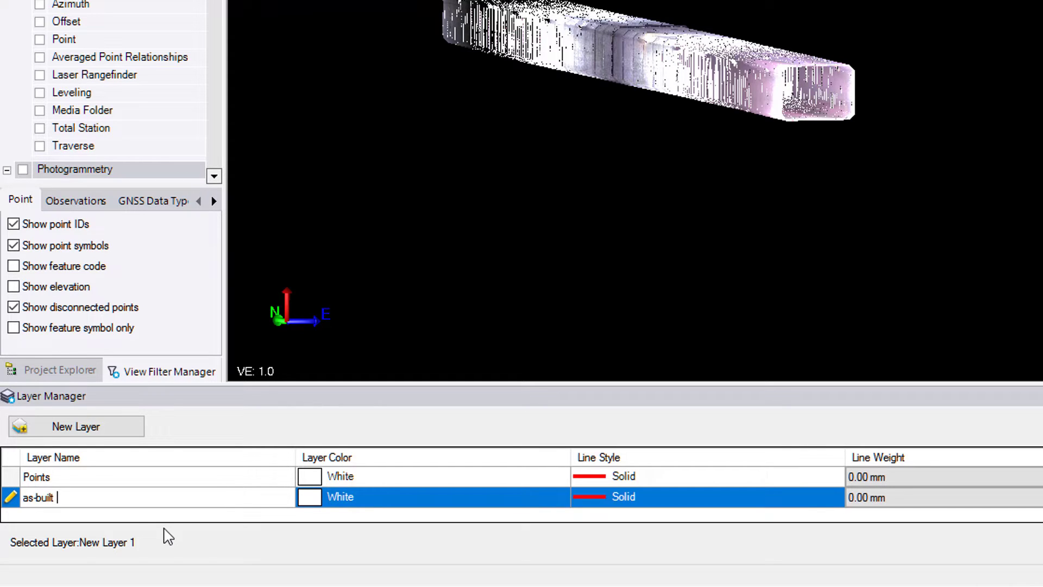
text(mesh)
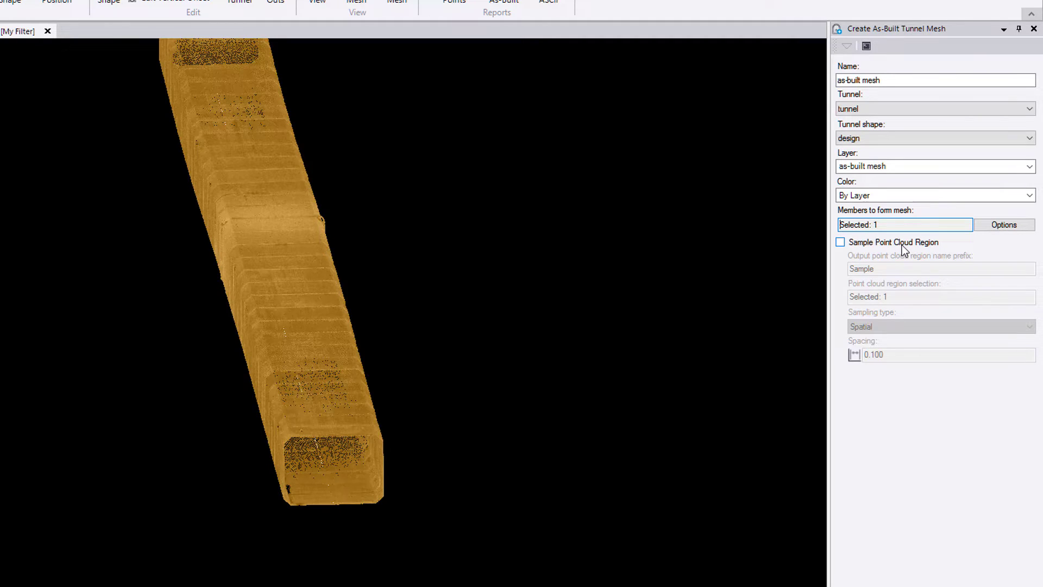
- Enable point cloud sampling with 0.2 spacing and apply to generate the as-built mesh
click(840, 241)
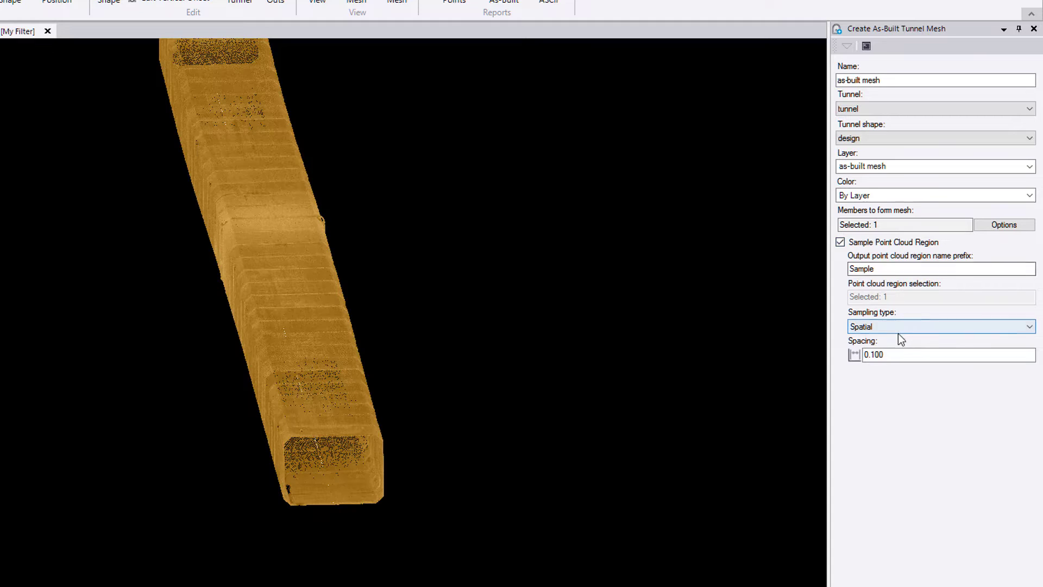
triple_click(945, 354)
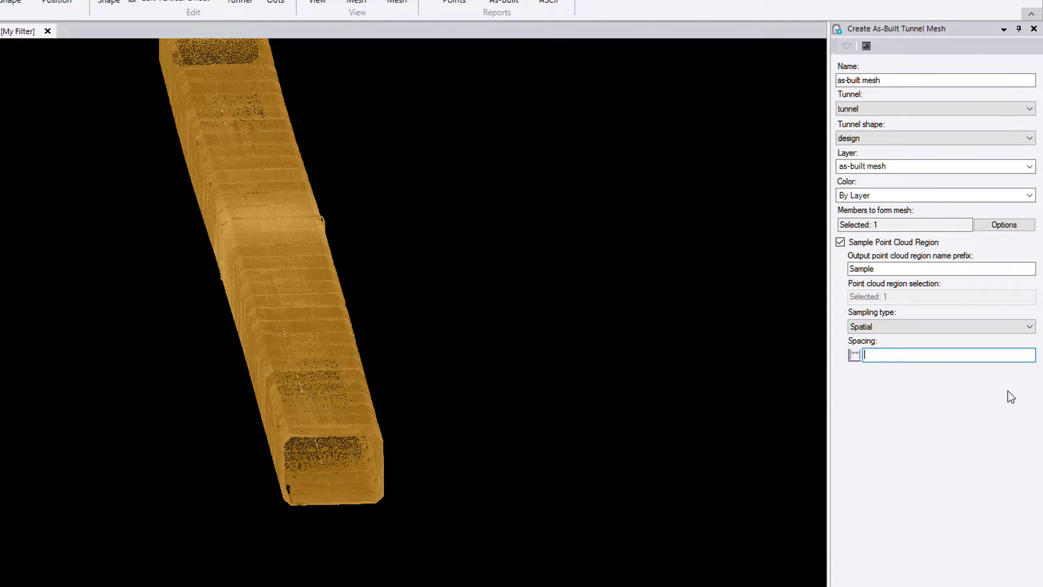
text(0.2)
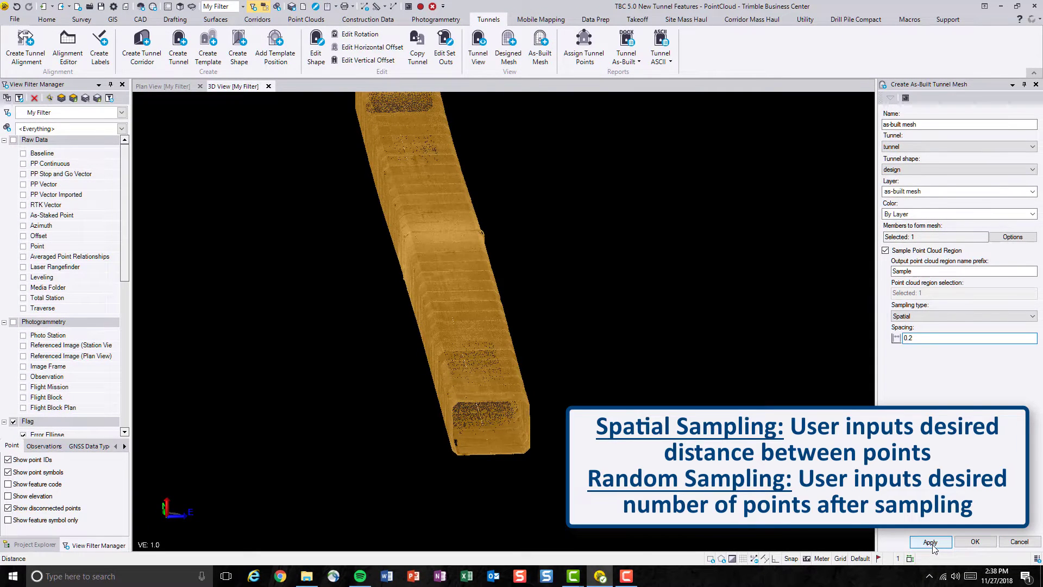
click(930, 541)
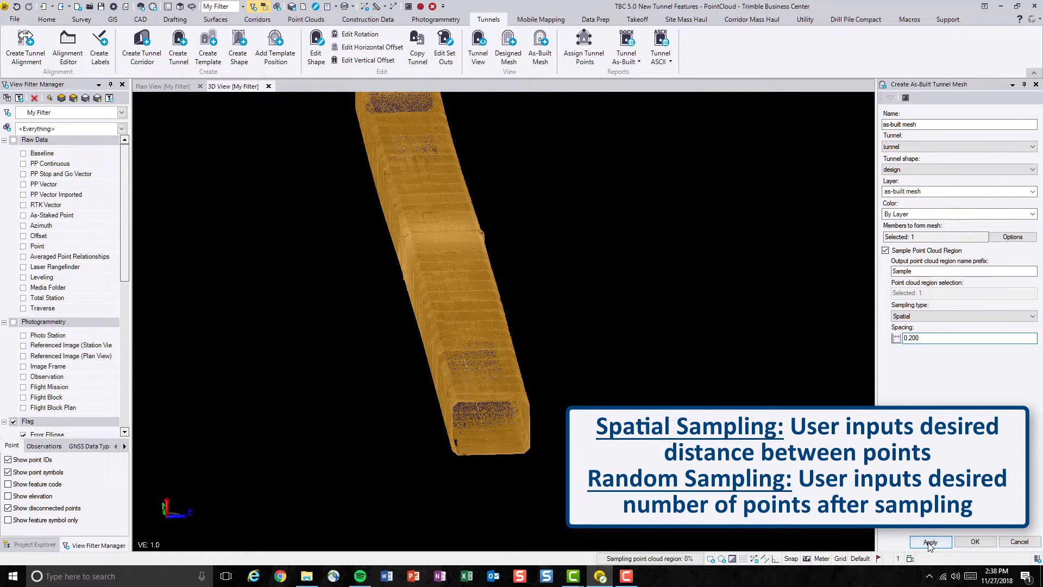
click(929, 542)
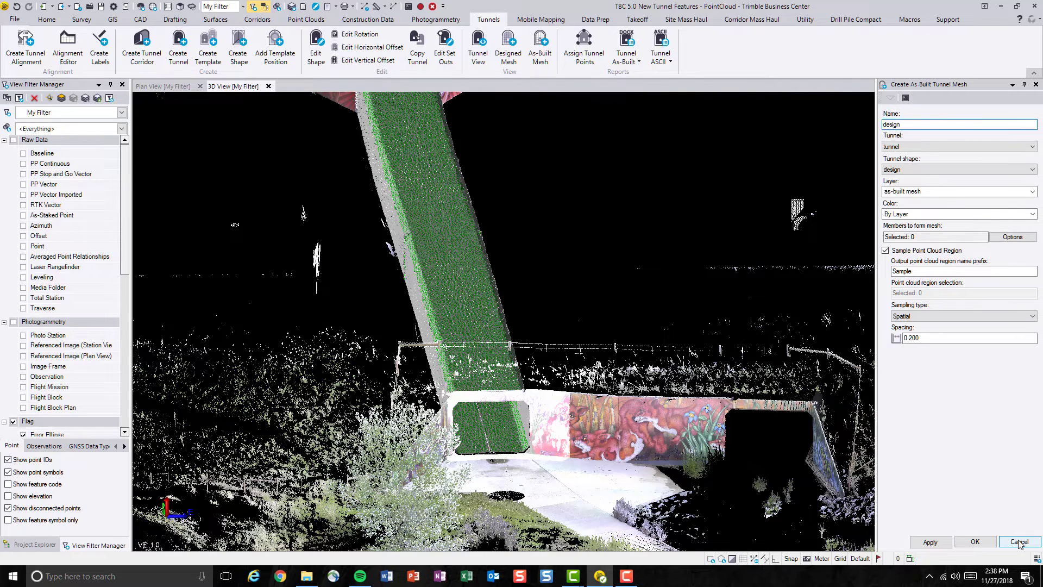
- Cancel mesh creation and hide the Default and Sample-0.200 m point cloud regions, leaving the green mesh
click(1017, 541)
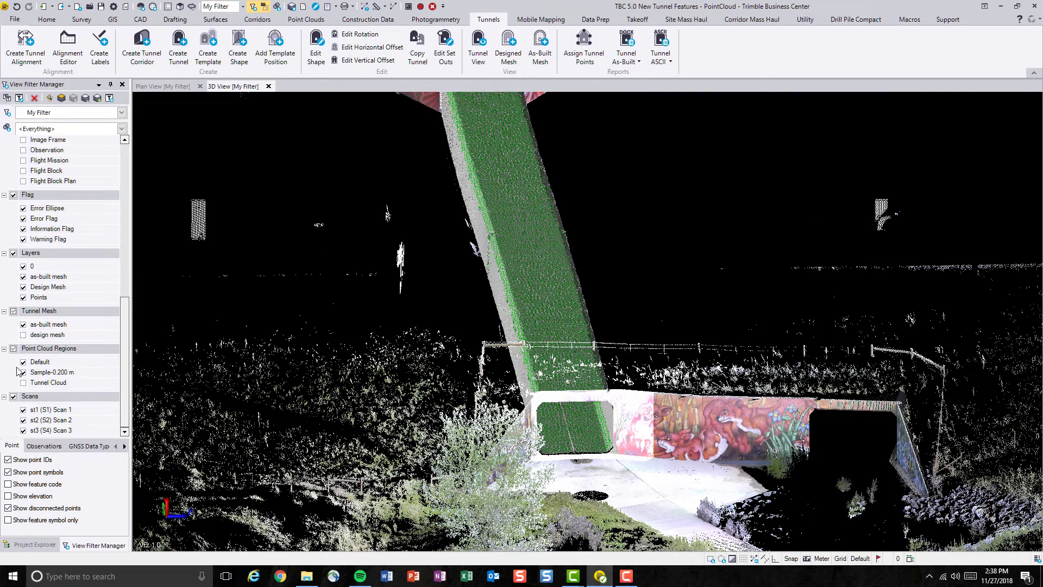
click(23, 372)
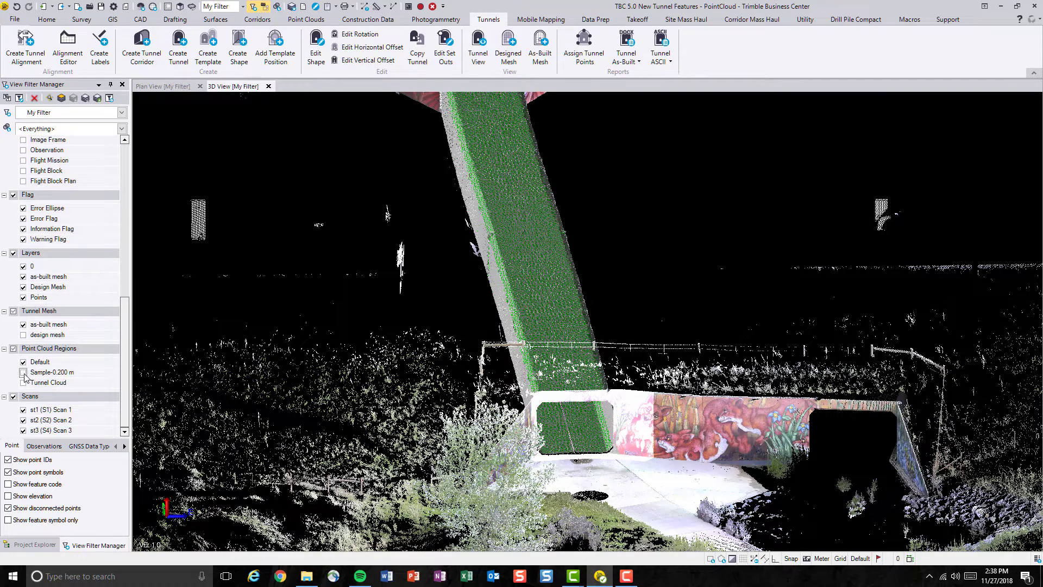
click(23, 361)
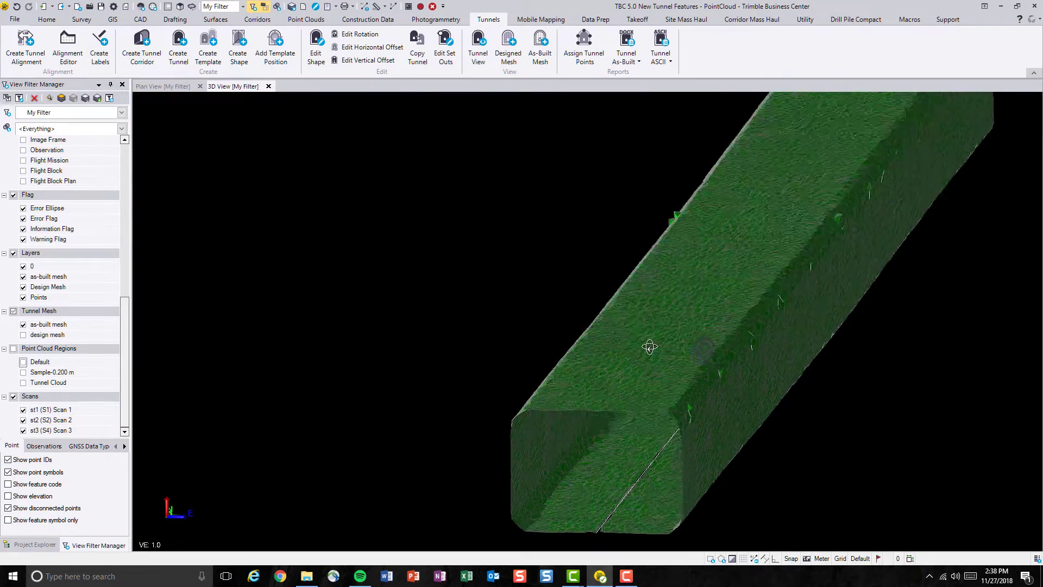
drag(650, 347, 489, 333)
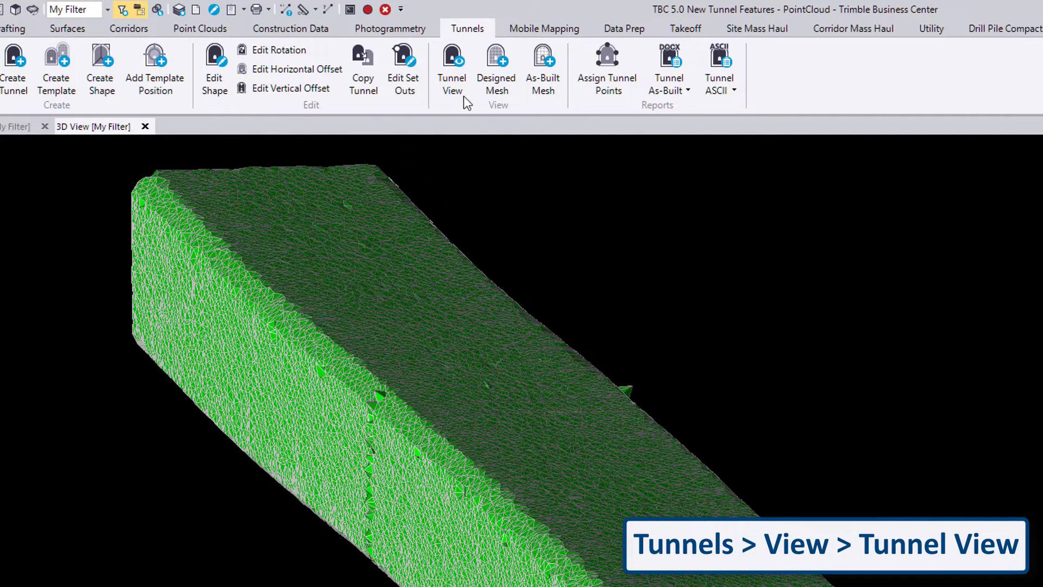
mouse_move(452, 66)
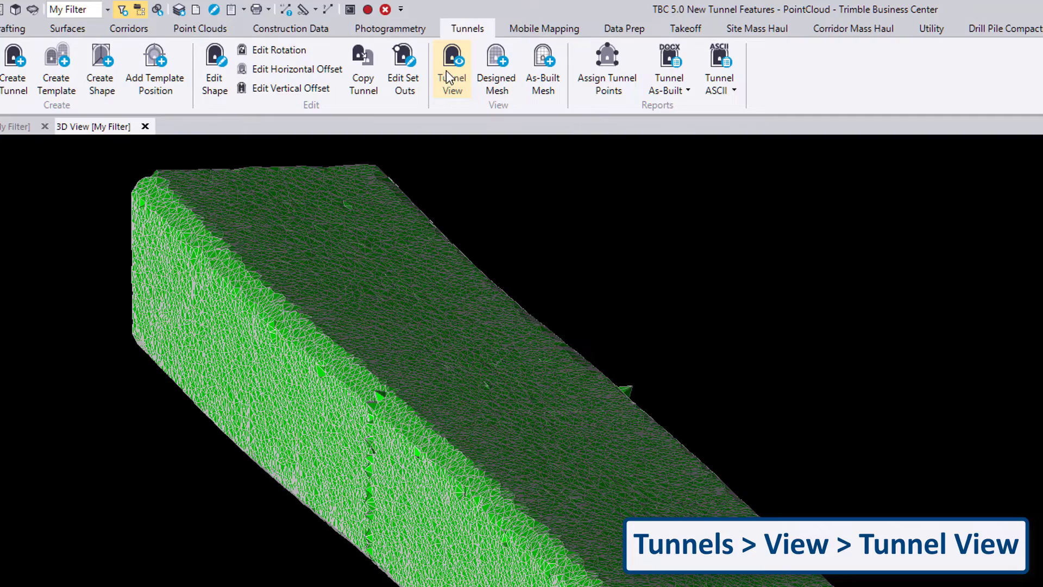
- Show the tunnel cross-section and move the station slider through 6.87 m and 7.47 m to 28.98 m
click(451, 69)
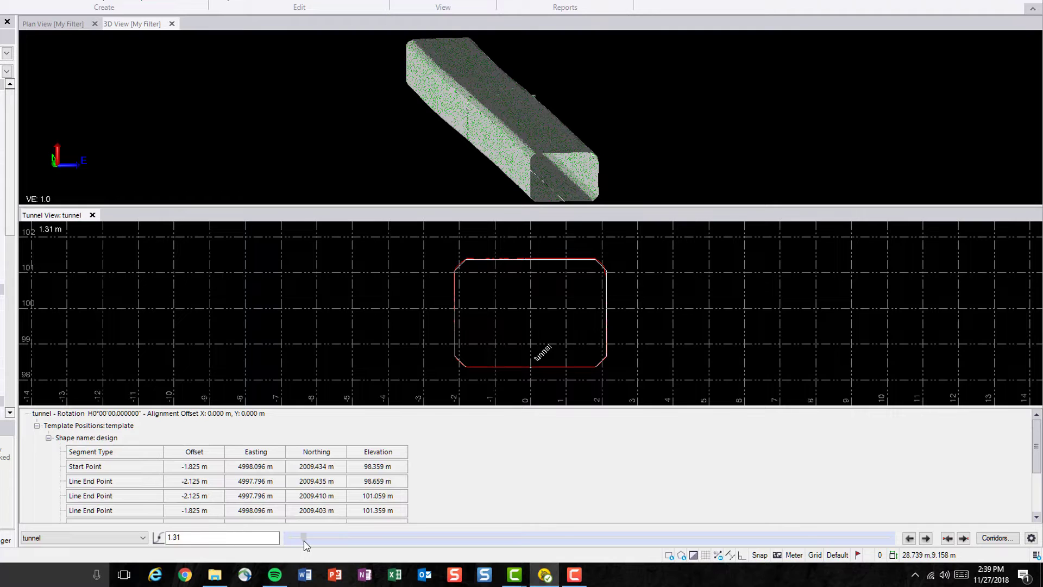
drag(302, 537, 342, 536)
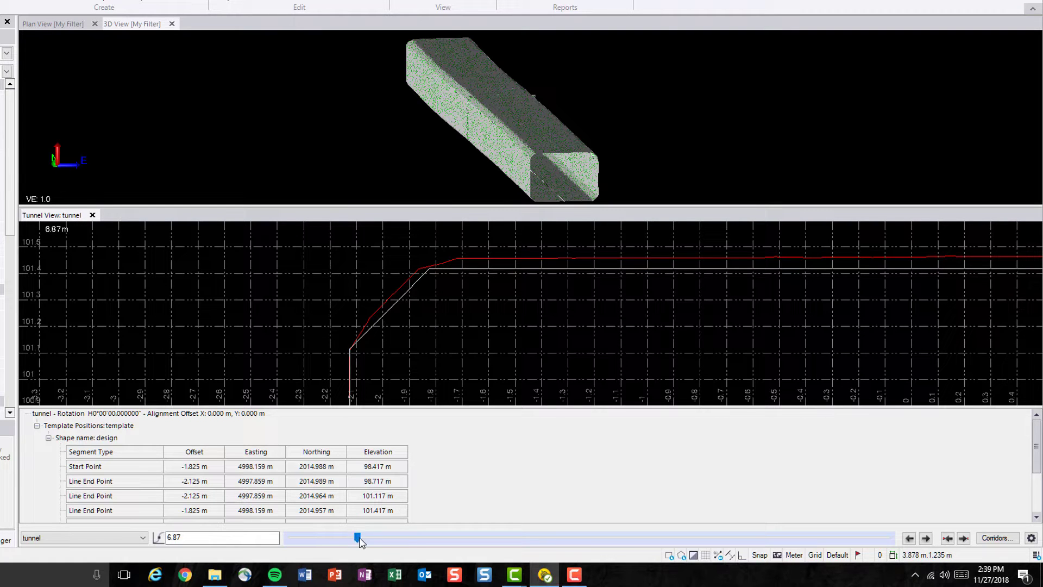
drag(359, 537, 362, 537)
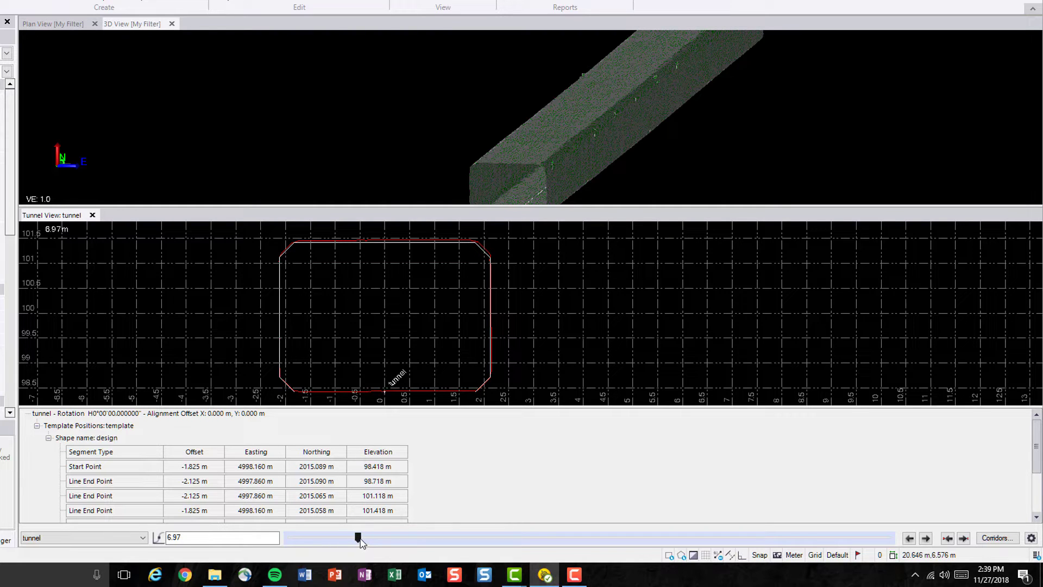
drag(358, 537, 371, 537)
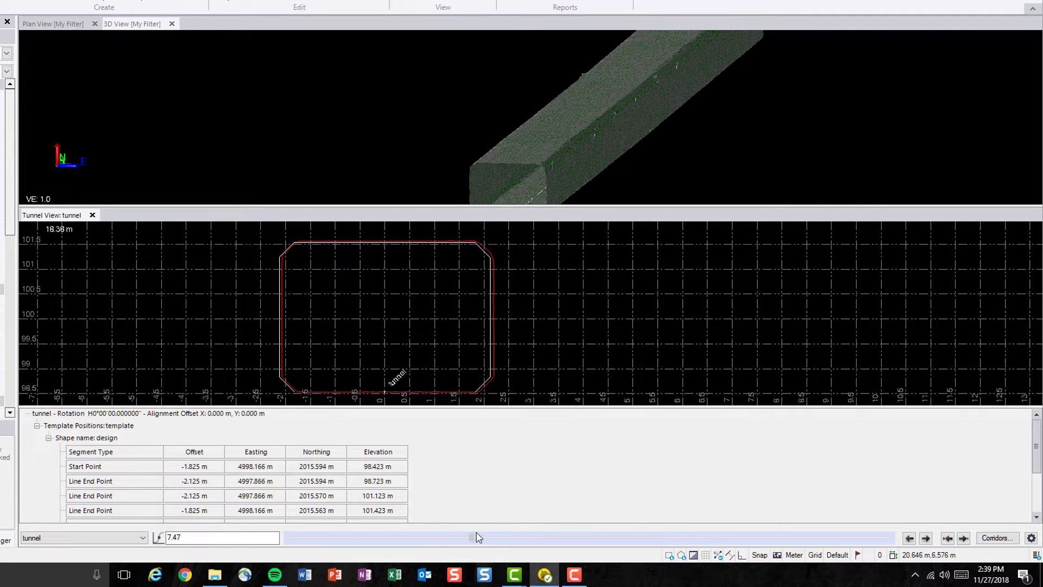
drag(479, 537, 575, 536)
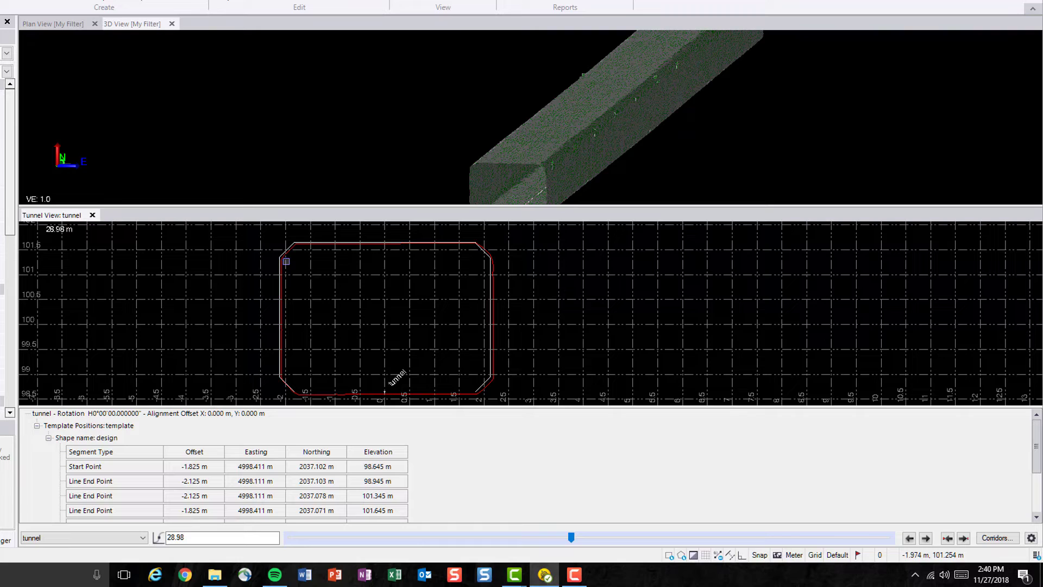
mouse_move(536, 365)
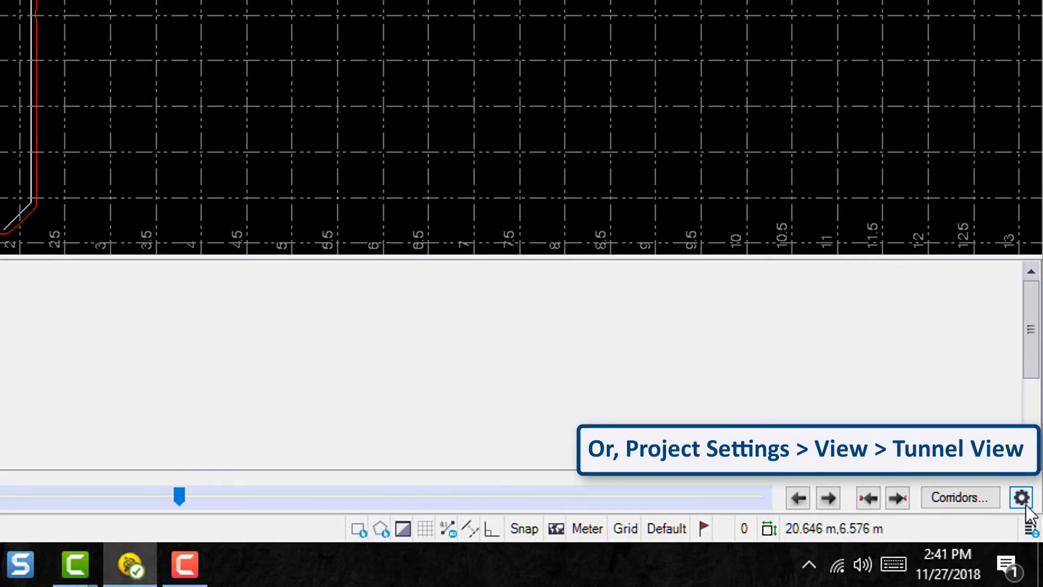
- Set the Tunnel View as-built tunnel mesh colour to Green in Project Settings and confirm
click(1021, 497)
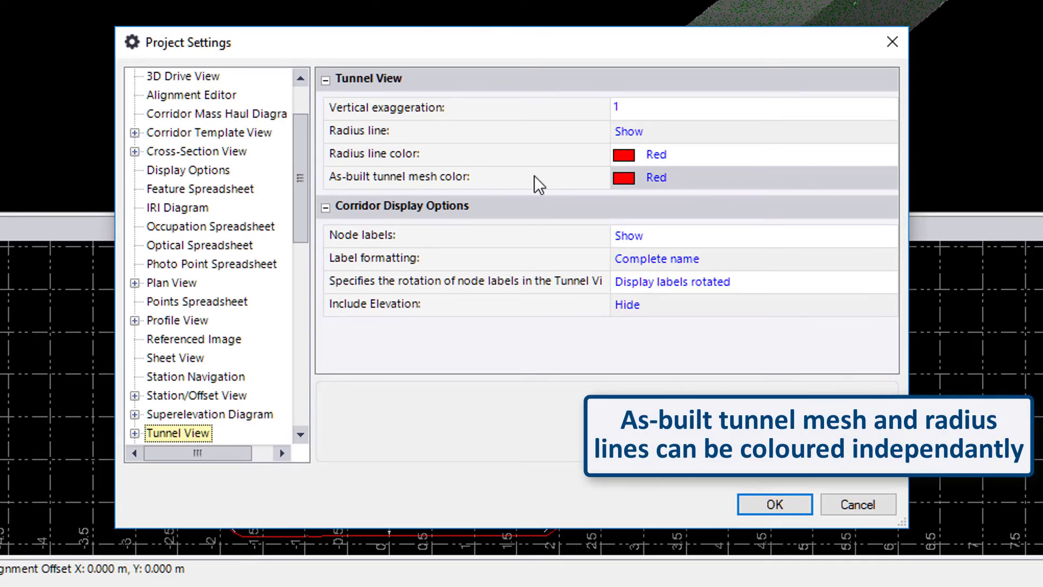
click(752, 177)
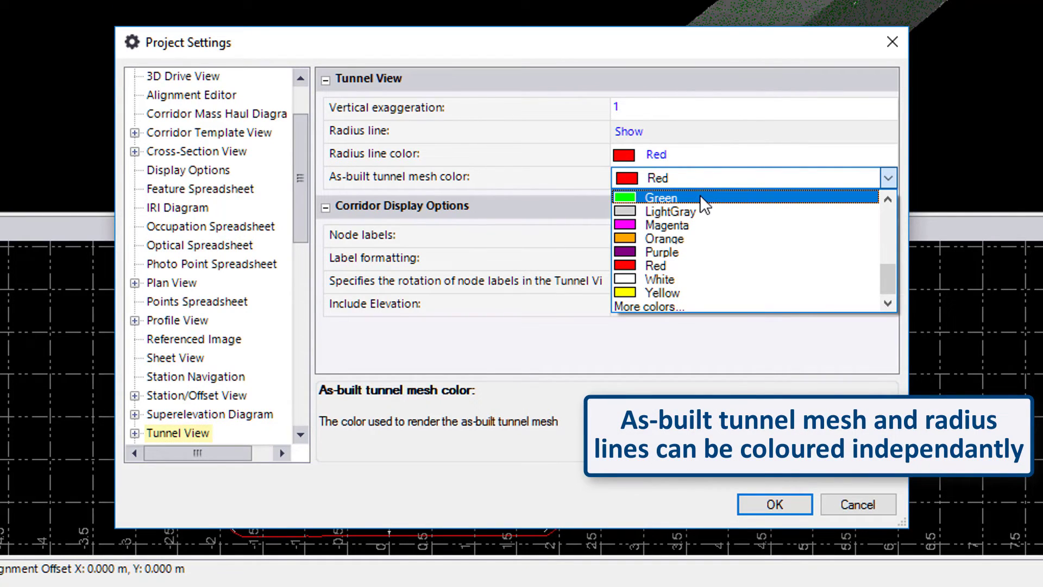
click(660, 198)
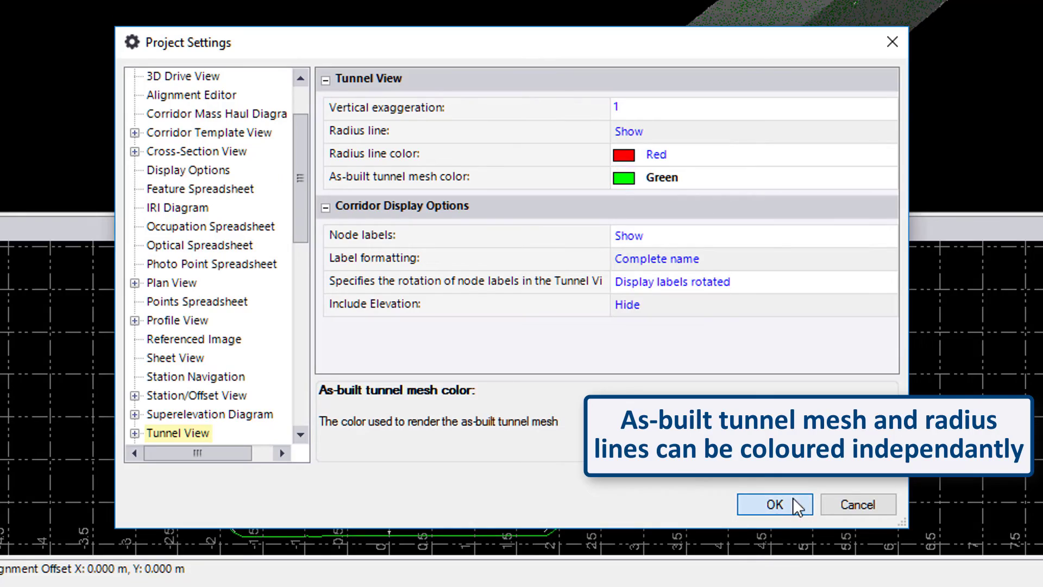
click(773, 504)
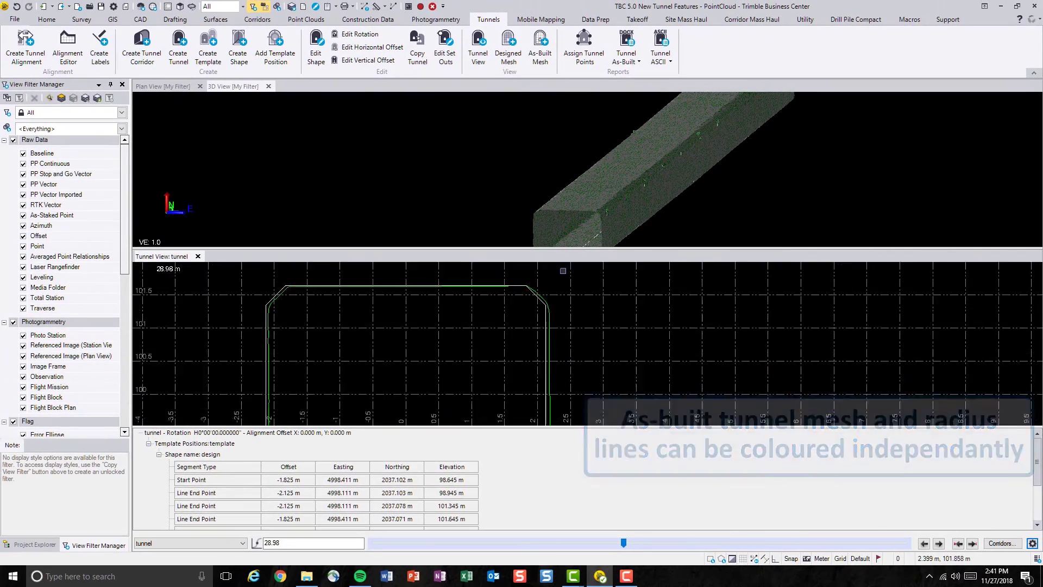